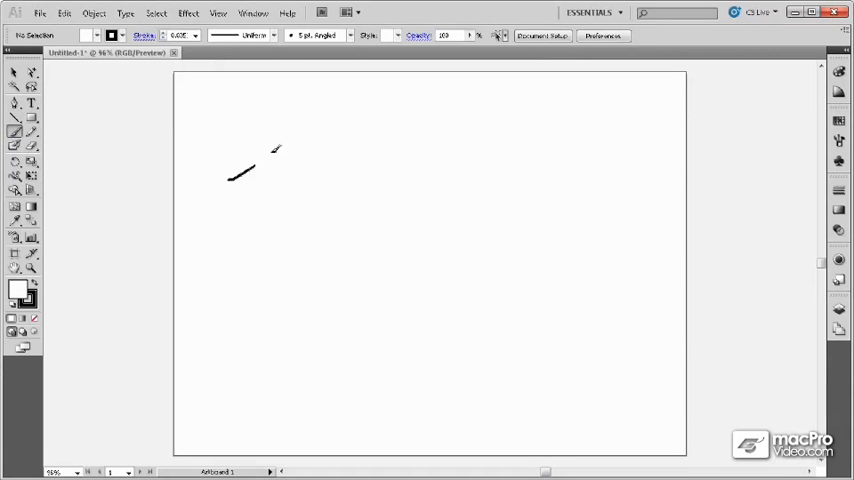
Drag a freehand zigzag stroke across the artboard with the Paintbrush.
{"action": "left_click_drag", "start_coordinate": [230, 170], "coordinate": [615, 190]}
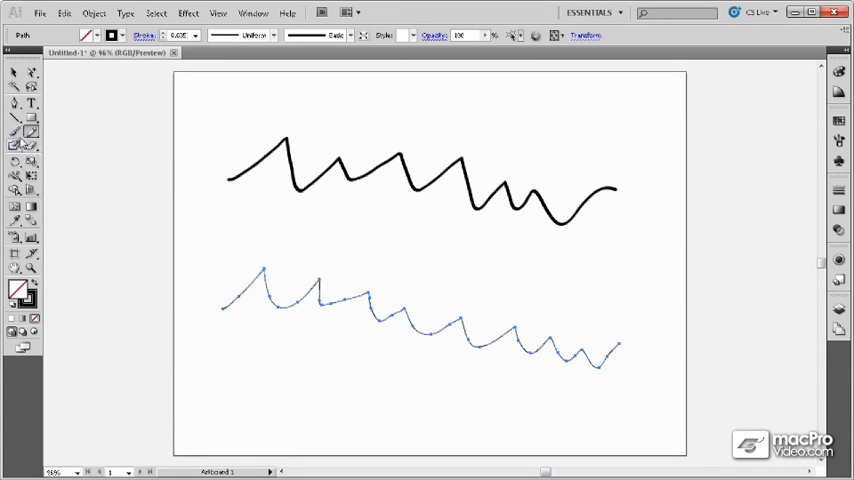
Open Paintbrush Tool Options by double-clicking the Paintbrush tool.
{"action": "double_click", "coordinate": [32, 131]}
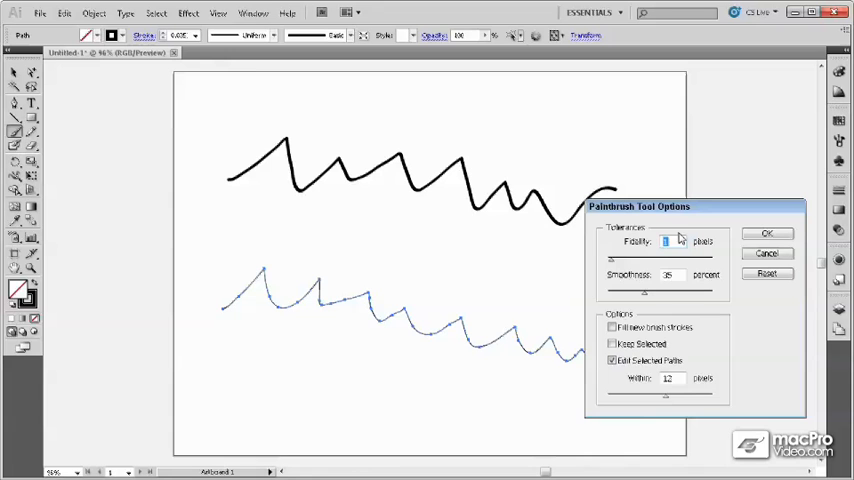
{"action": "mouse_move", "coordinate": [676, 267]}
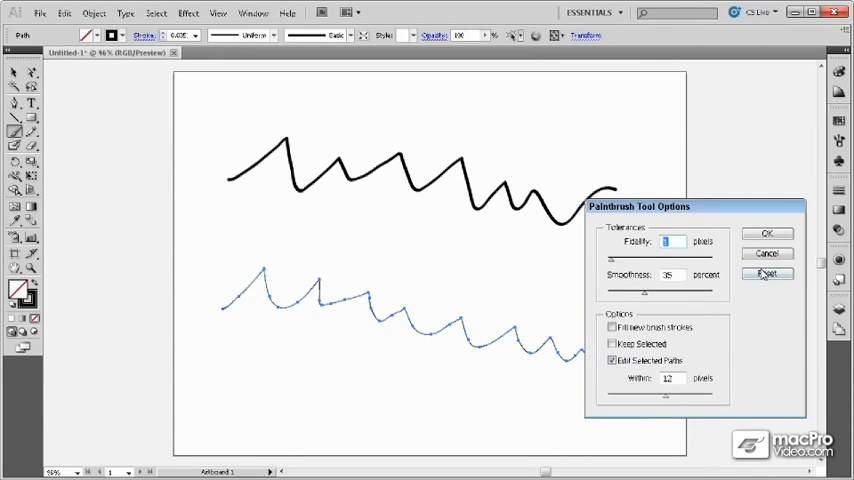
Dismiss the Paintbrush Tool Options dialog, leaving both zigzags unchanged.
{"action": "left_click", "coordinate": [767, 233]}
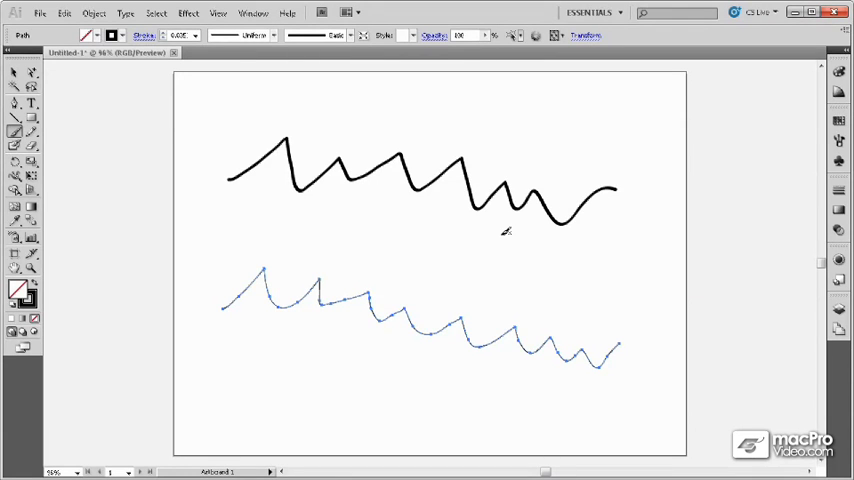
{"action": "mouse_move", "coordinate": [268, 243]}
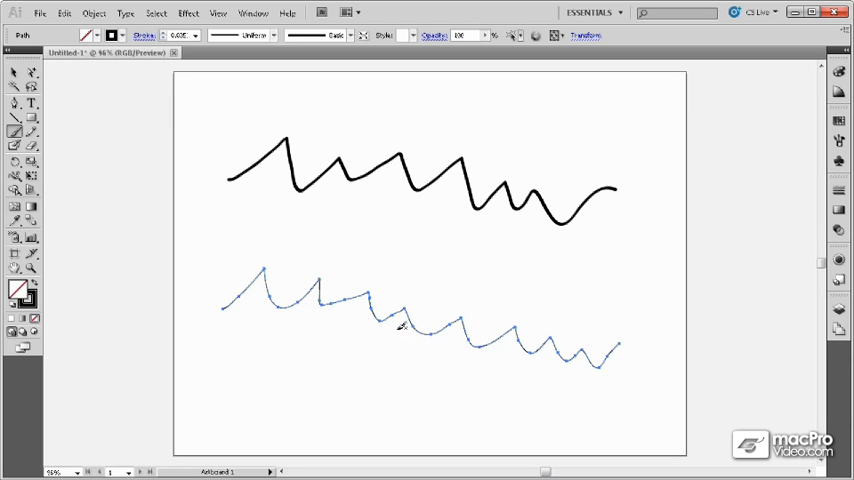
{"action": "mouse_move", "coordinate": [40, 148]}
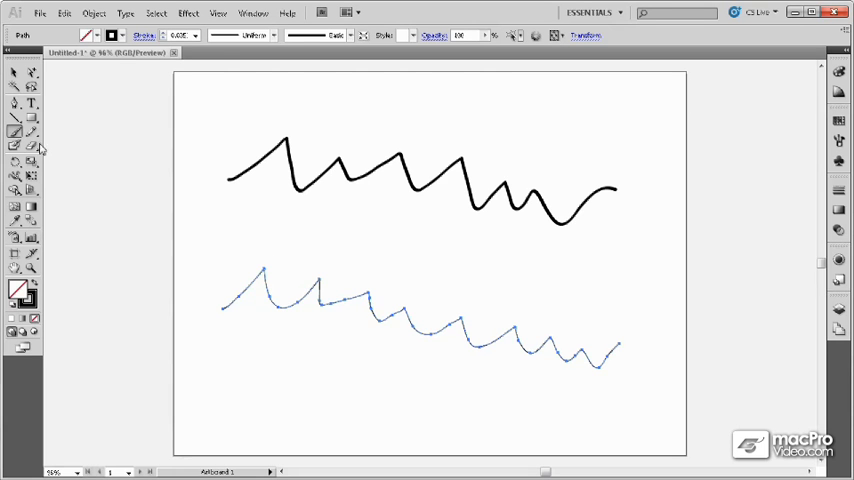
{"action": "mouse_move", "coordinate": [32, 140]}
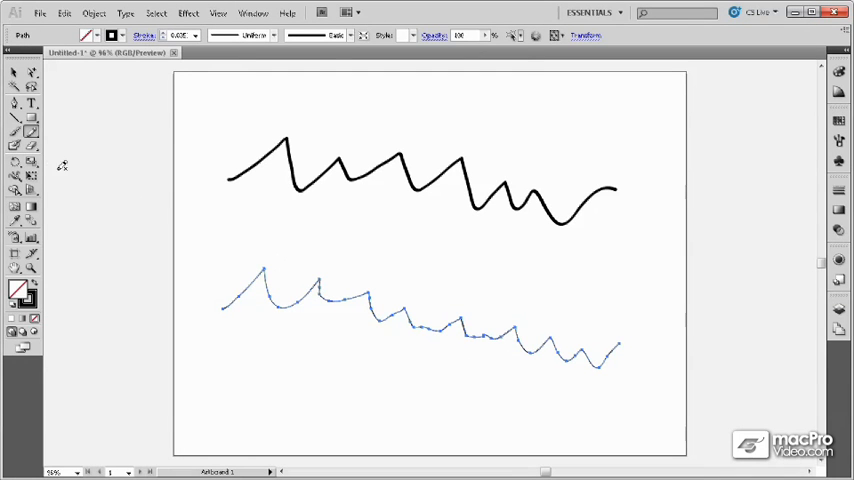
Switch to the Smooth tool, smooth the upper zigzag, and open Smooth Tool Options.
{"action": "left_click", "coordinate": [31, 131]}
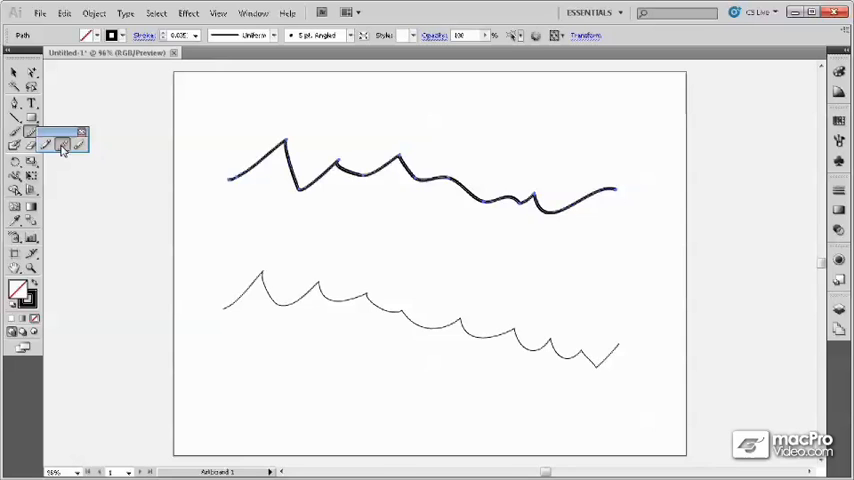
{"action": "double_click", "coordinate": [62, 144]}
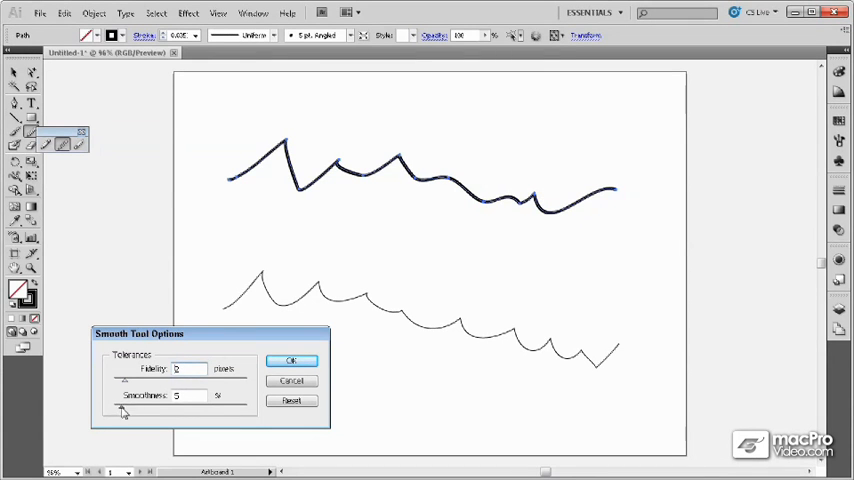
Set Smooth tool Fidelity to 4 pixels and Smoothness to 7%.
{"action": "left_click", "coordinate": [291, 360]}
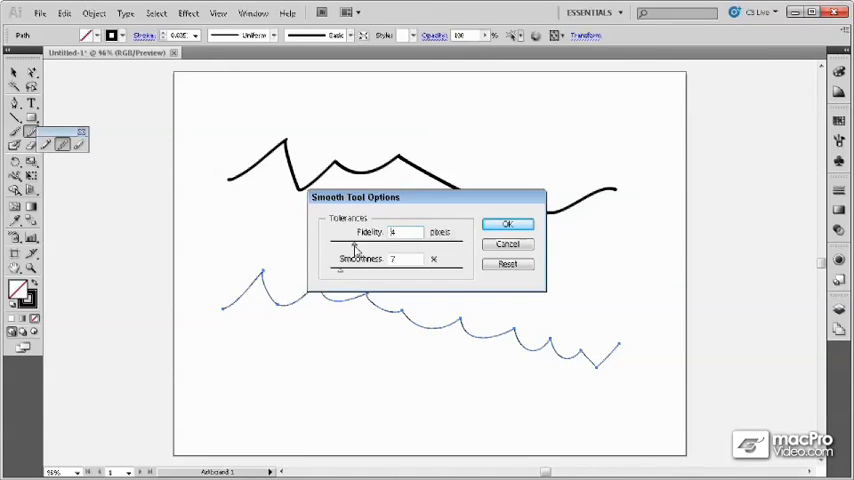
Apply the fidelity 4, smoothness 7% Smooth tool settings.
{"action": "left_click", "coordinate": [507, 223]}
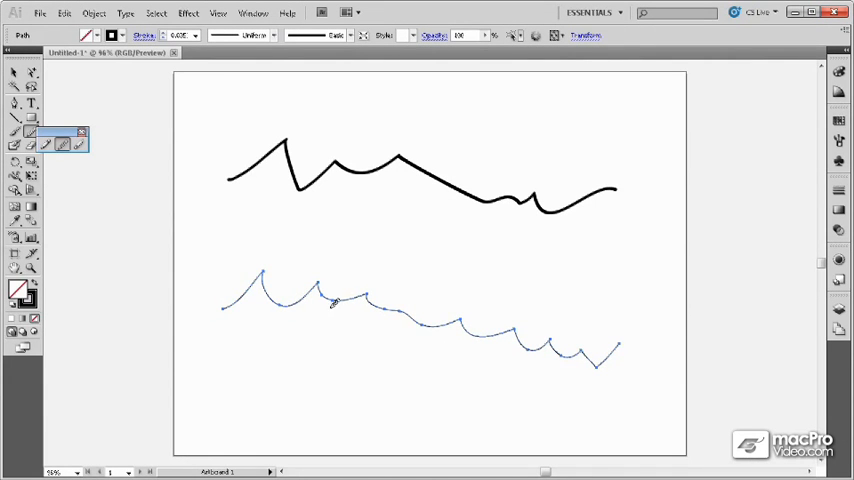
{"action": "mouse_move", "coordinate": [95, 165]}
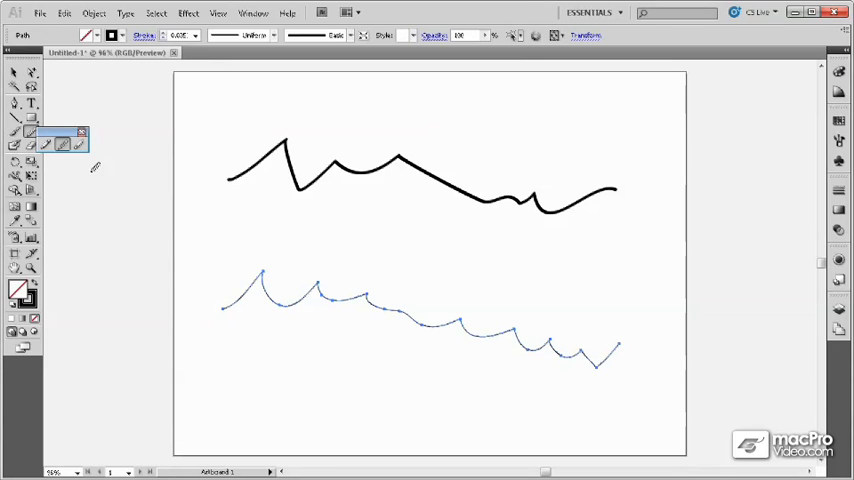